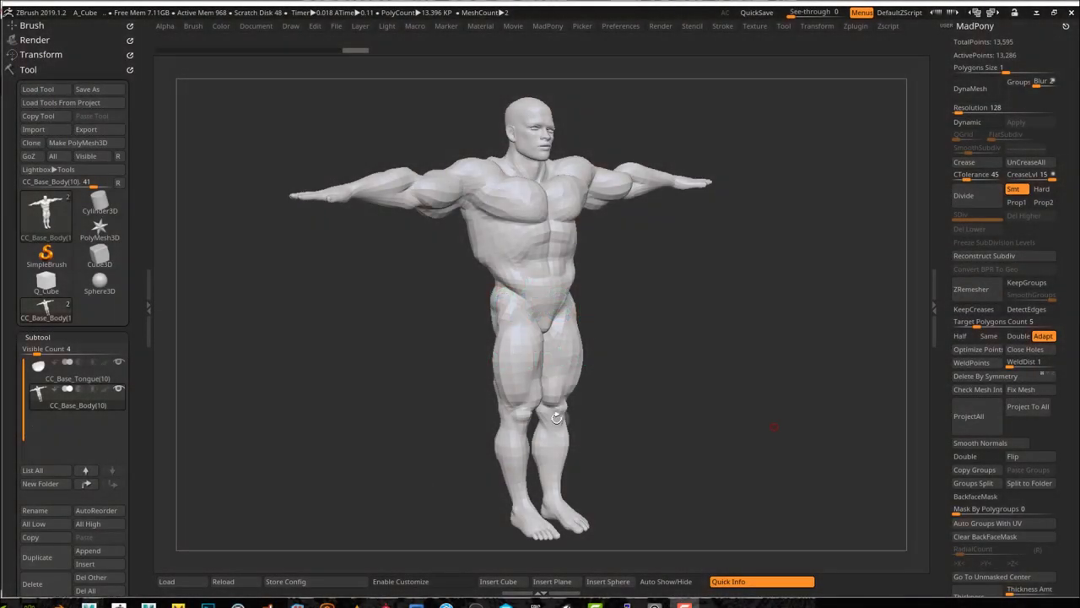
- Enable SmoothNormals in Render Properties and apply the MadPoly Smooth Normals macro to the body
{"action": "left_click", "coordinate": [166, 580]}
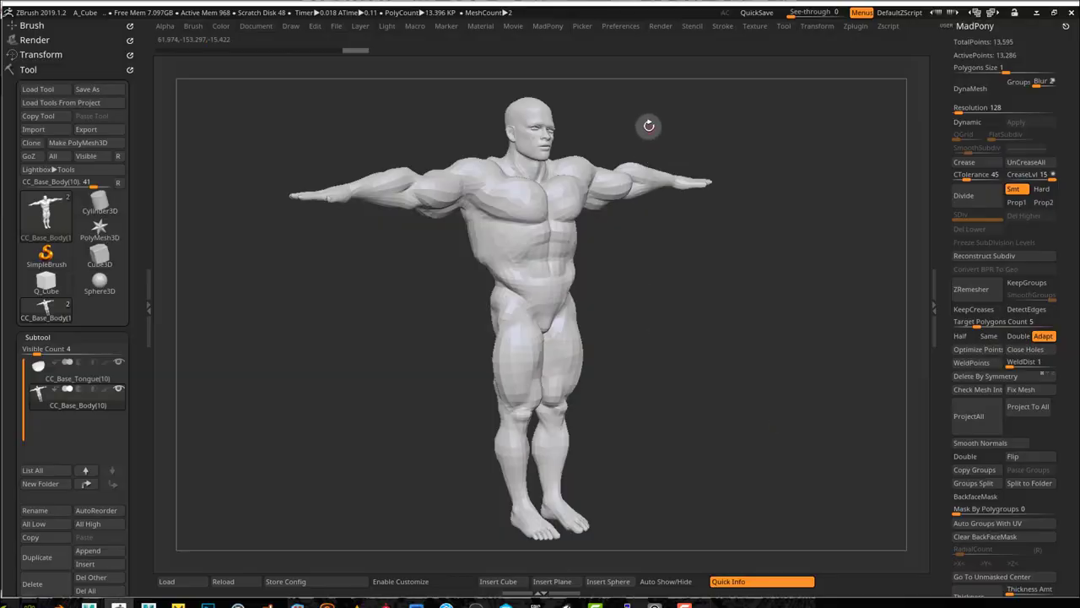
{"action": "left_click", "coordinate": [661, 25]}
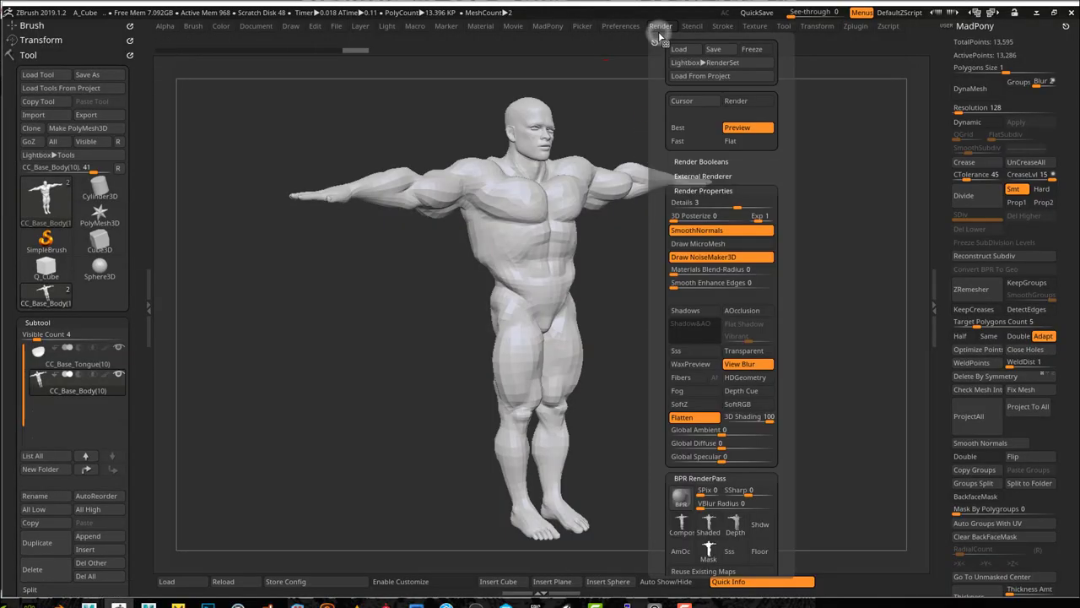
{"action": "mouse_move", "coordinate": [692, 311]}
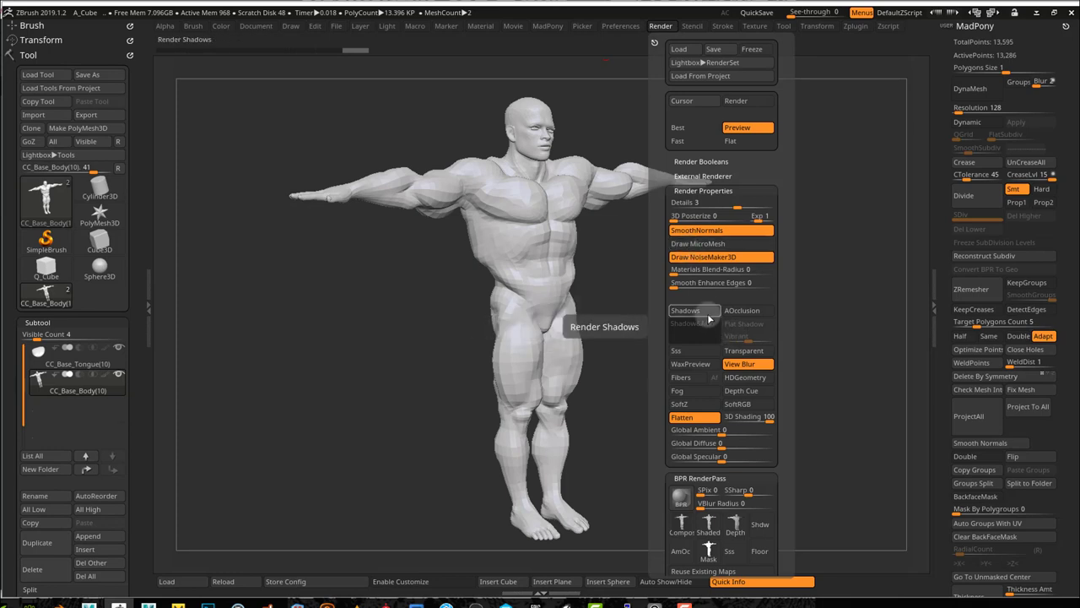
{"action": "mouse_move", "coordinate": [722, 229]}
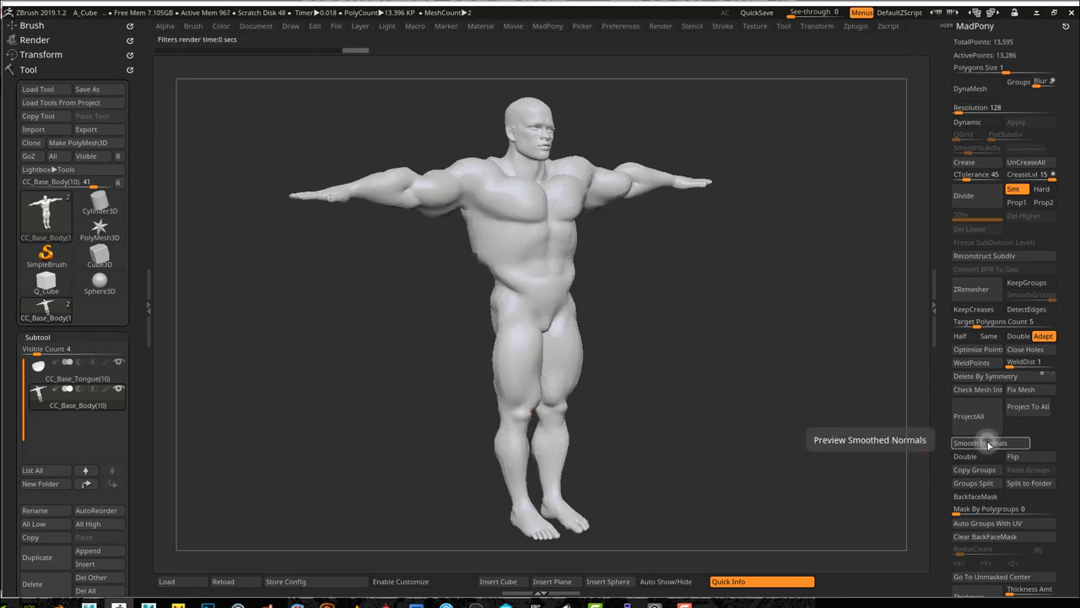
{"action": "left_click", "coordinate": [992, 443]}
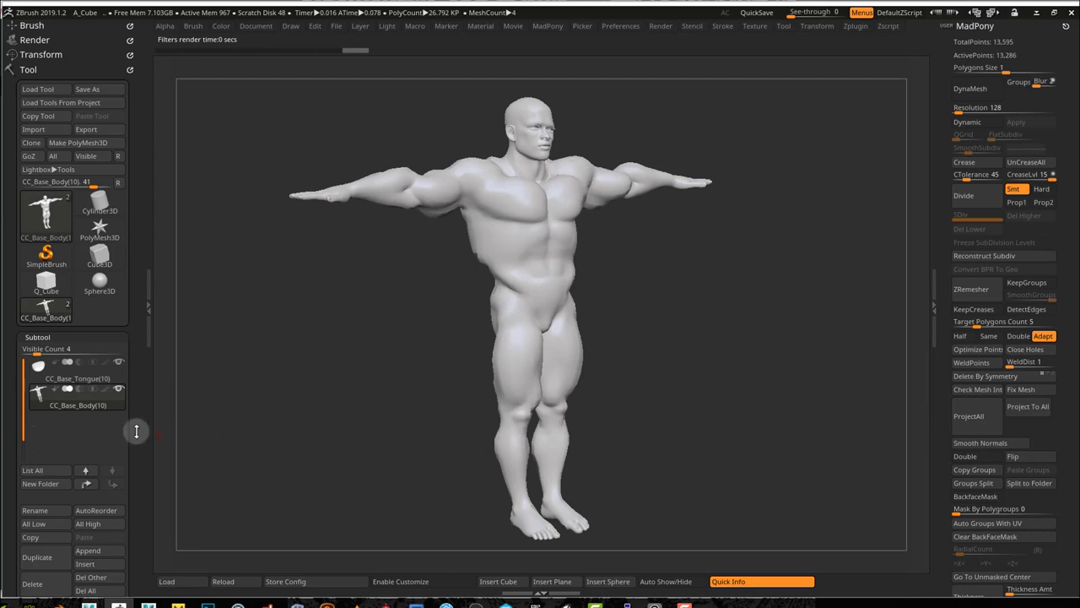
{"action": "scroll", "scroll_direction": "down", "scroll_amount": 3}
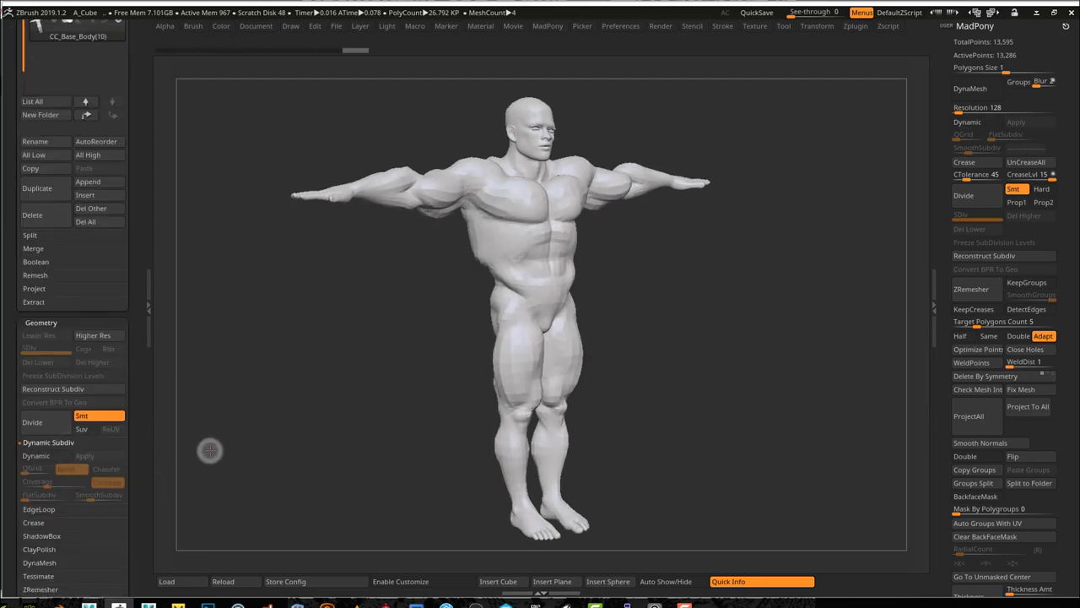
- Select the Q_Cube tool so the cube replaces the body as the active model
{"action": "left_click", "coordinate": [35, 456]}
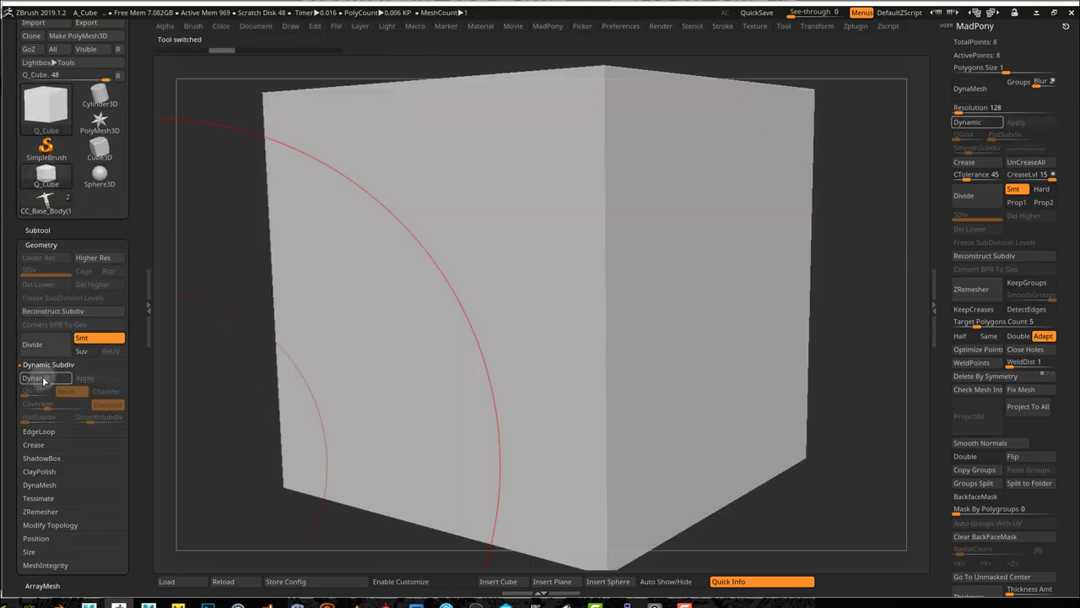
{"action": "left_click", "coordinate": [37, 378]}
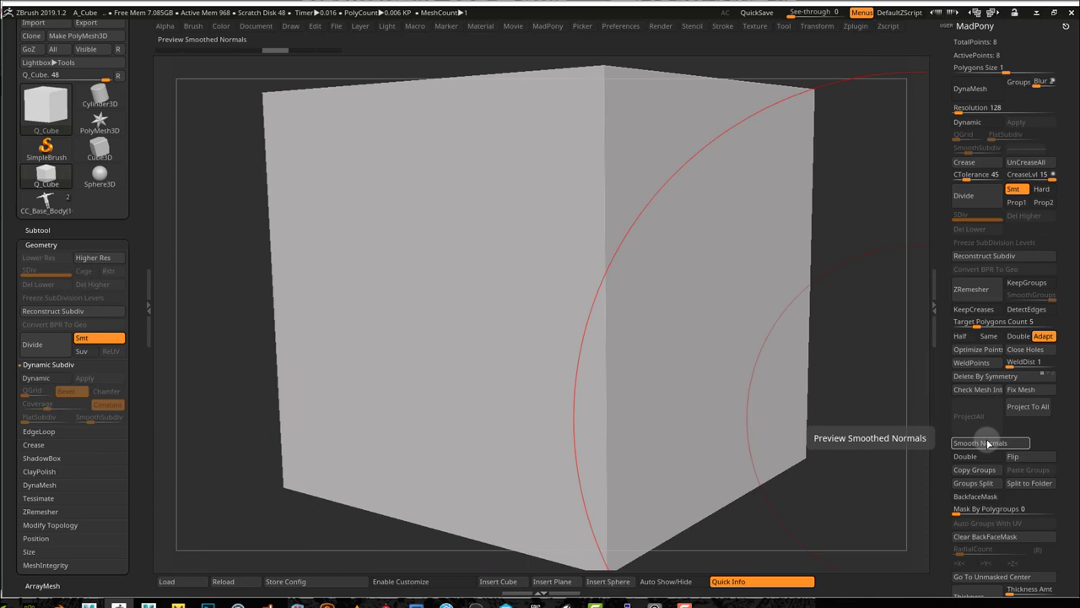
- Apply MadPoly Smooth Normals to the cube and rotate it to check the soft gradient shading
{"action": "left_click", "coordinate": [662, 25]}
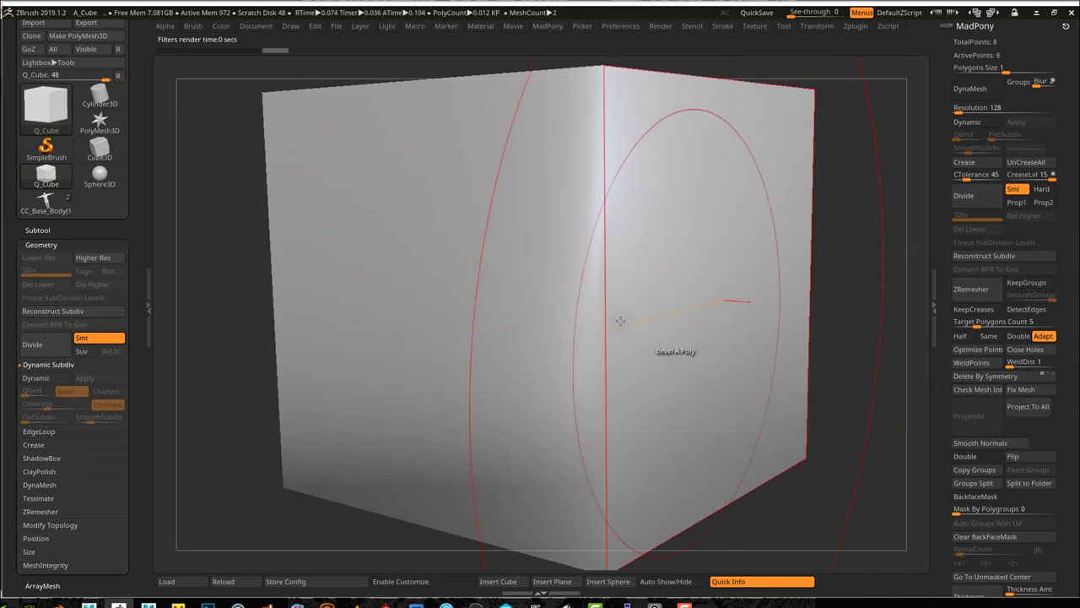
{"action": "left_click_drag", "start_coordinate": [622, 321], "coordinate": [868, 442]}
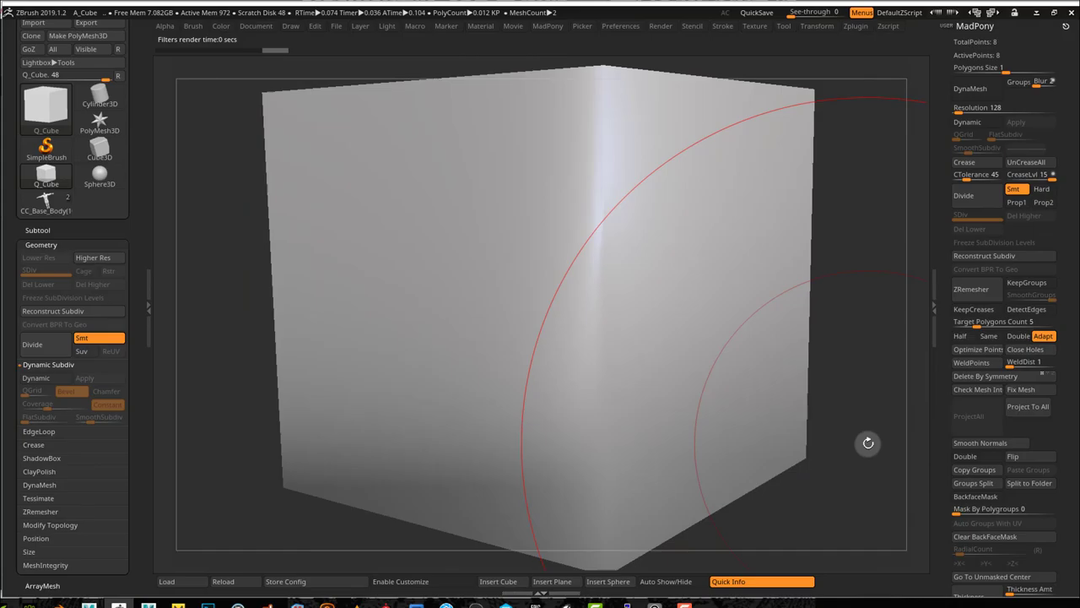